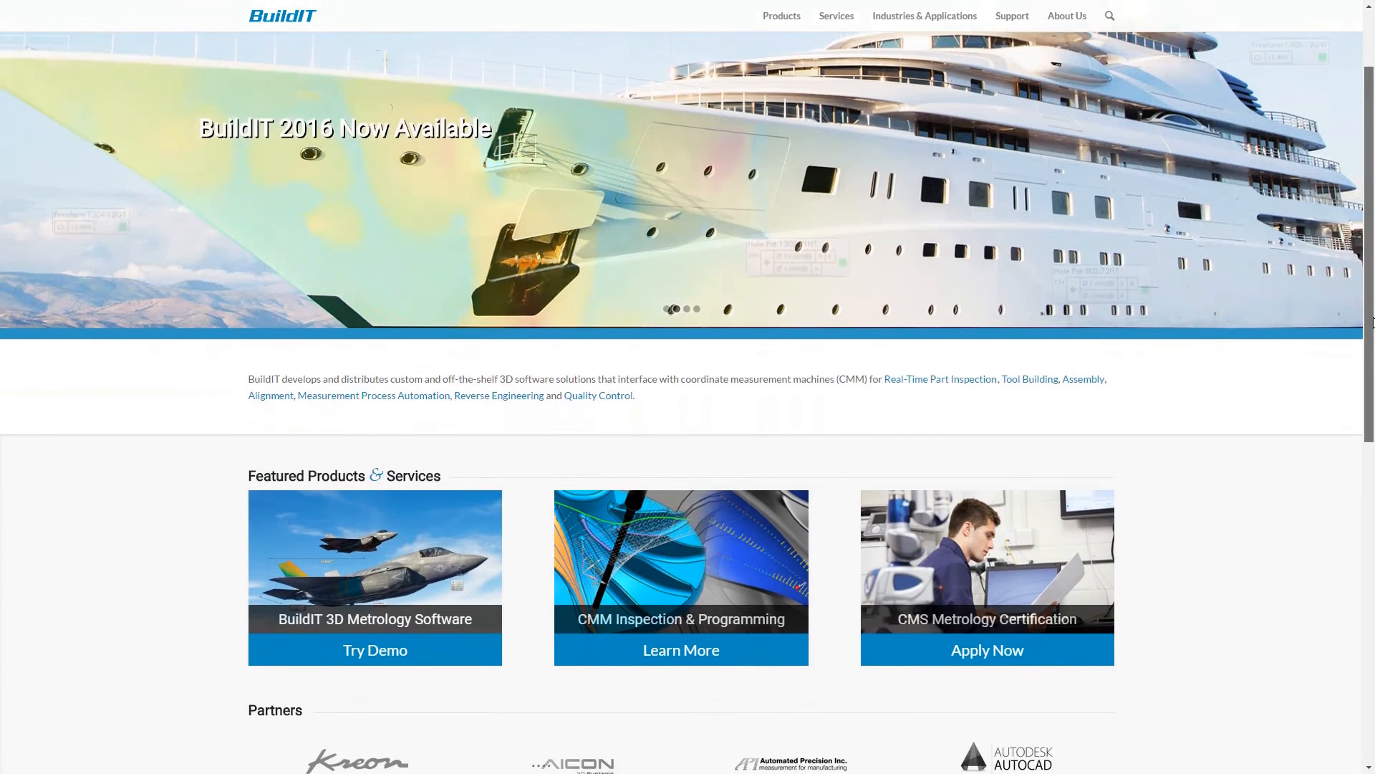
pyautogui.scroll(-3)
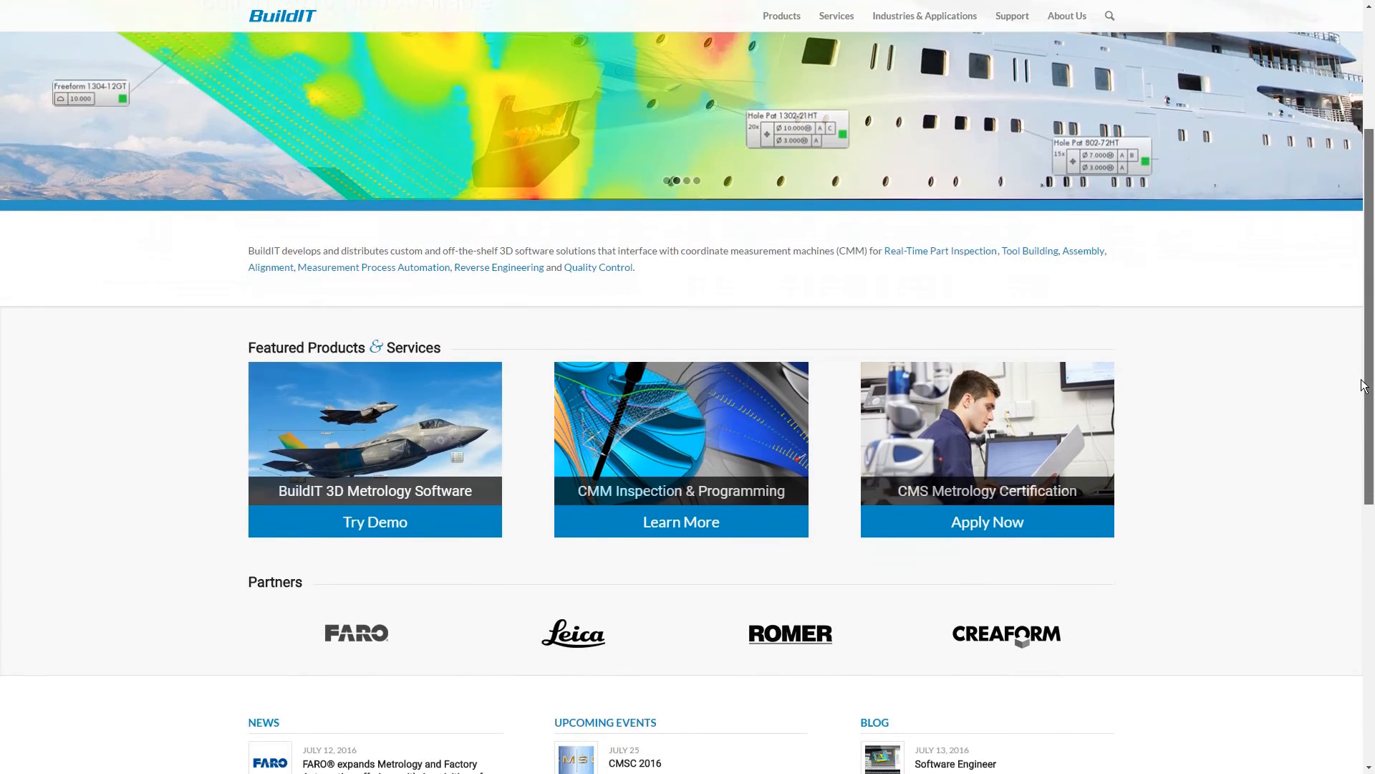
pyautogui.scroll(-3)
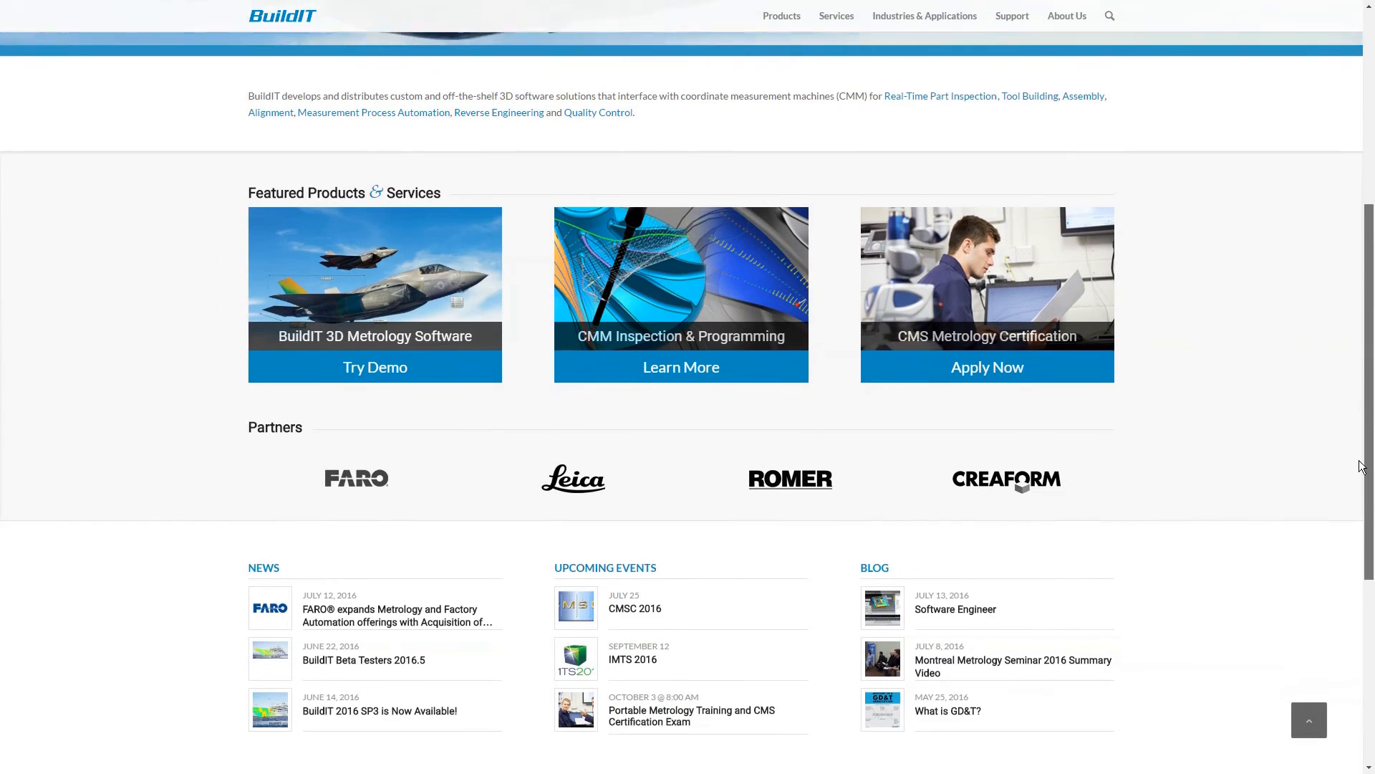